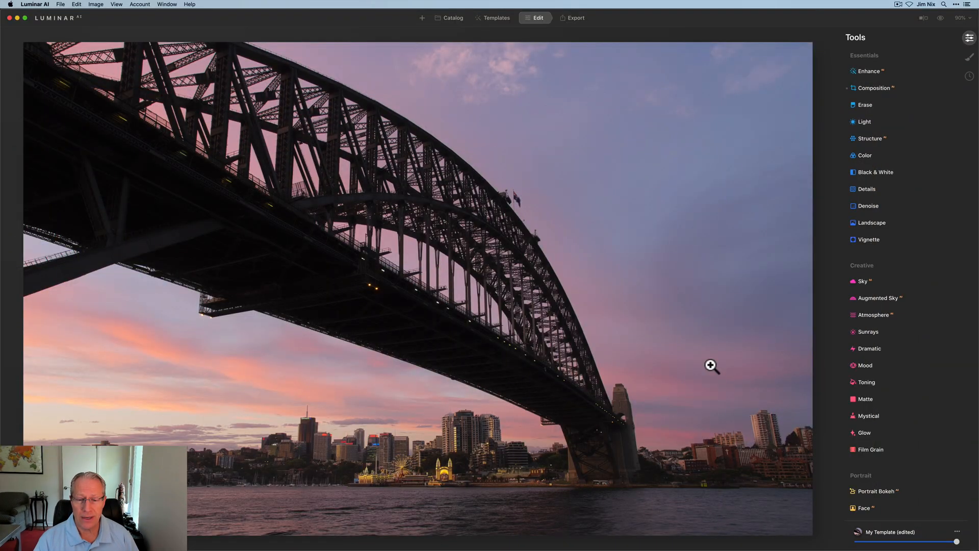
{"action": "mouse_move", "coordinate": [750, 318]}
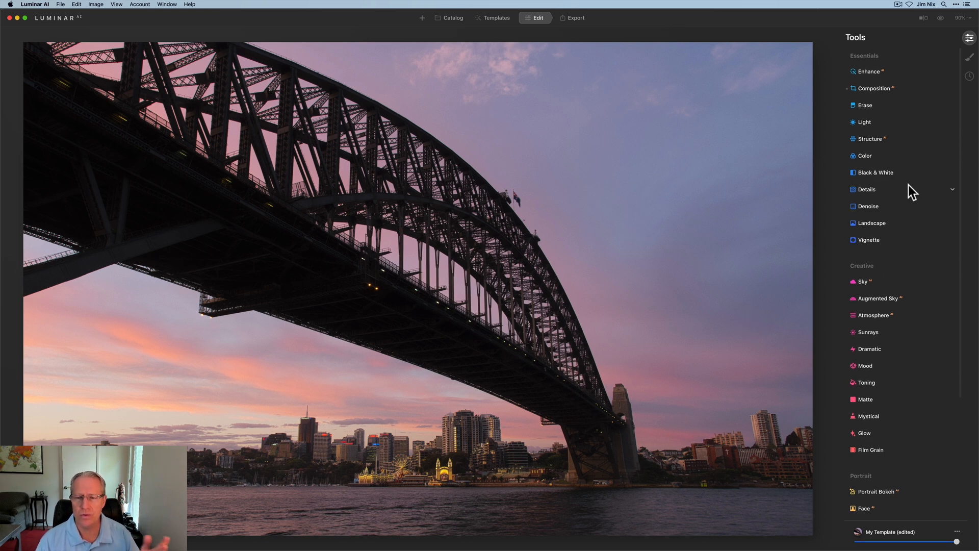
{"action": "mouse_move", "coordinate": [892, 138]}
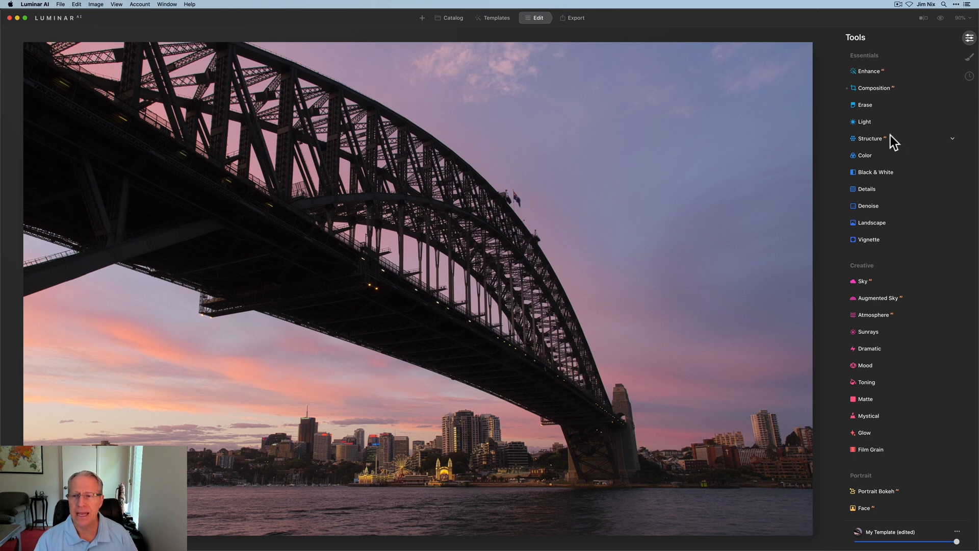
{"action": "mouse_move", "coordinate": [879, 124]}
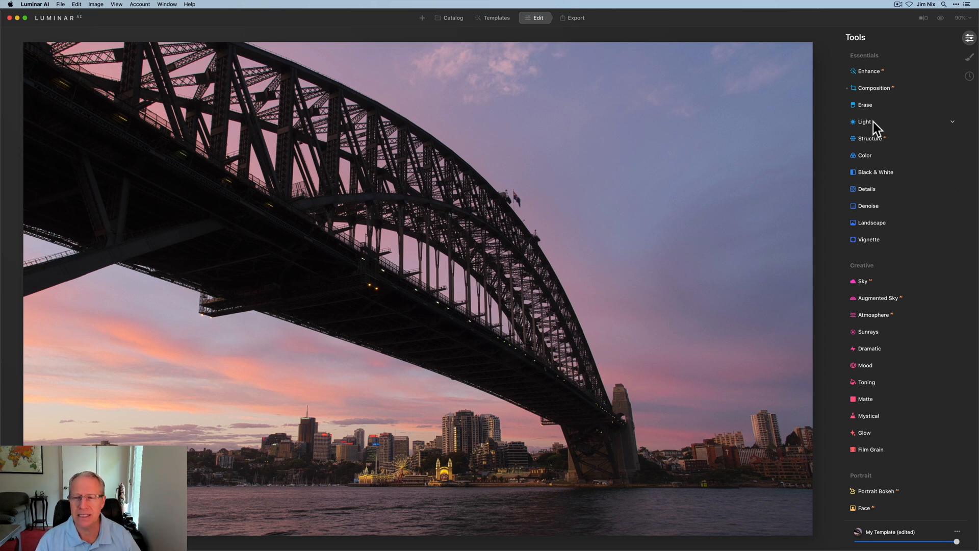
Step: Set Landscape Golden Hour to 40 after trying a stronger 62
{"action": "left_click", "coordinate": [871, 223]}
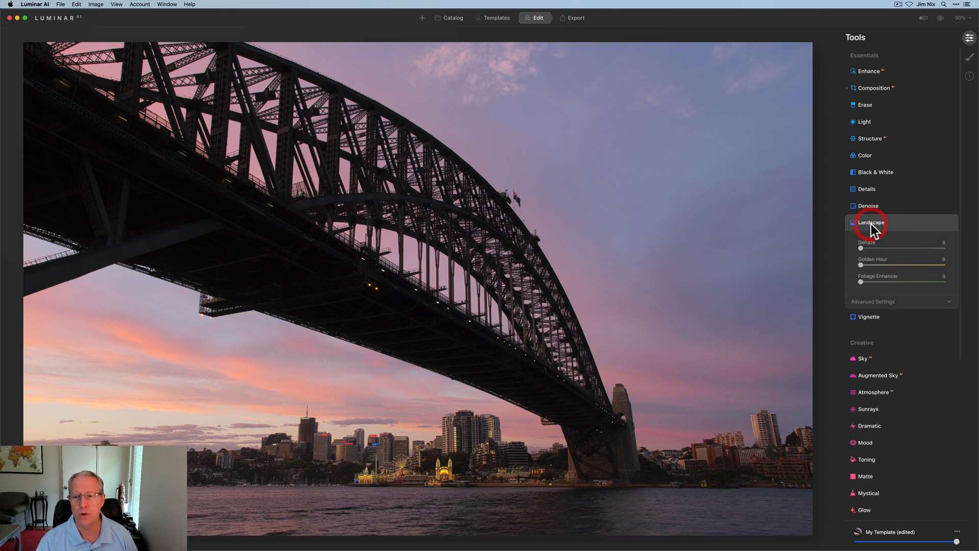
{"action": "scroll", "scroll_direction": "down", "scroll_amount": 3}
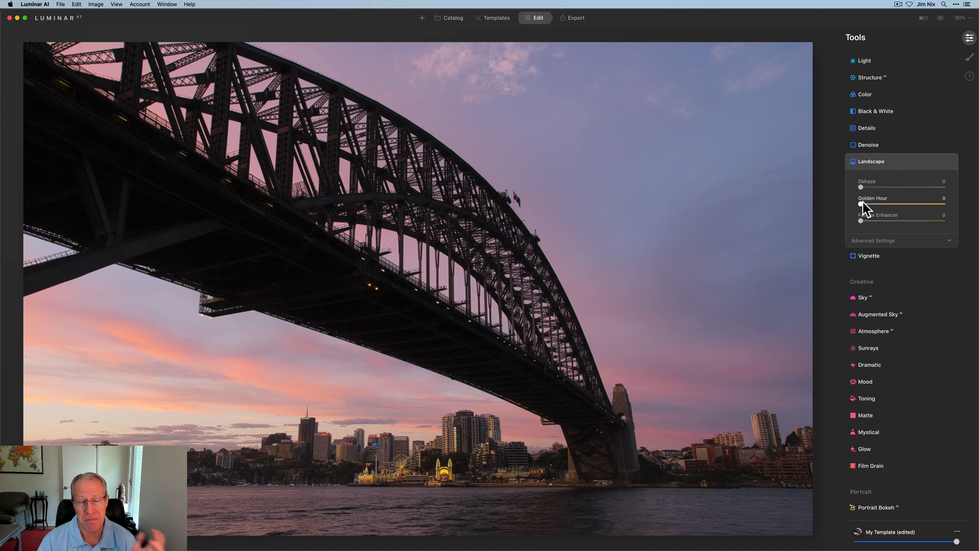
{"action": "left_click_drag", "start_coordinate": [861, 204], "coordinate": [911, 204]}
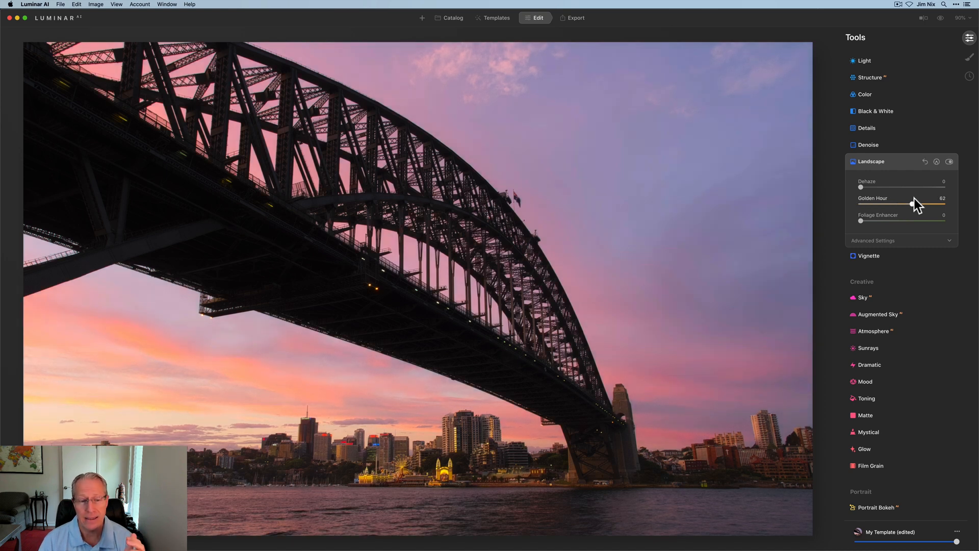
{"action": "left_click", "coordinate": [913, 204]}
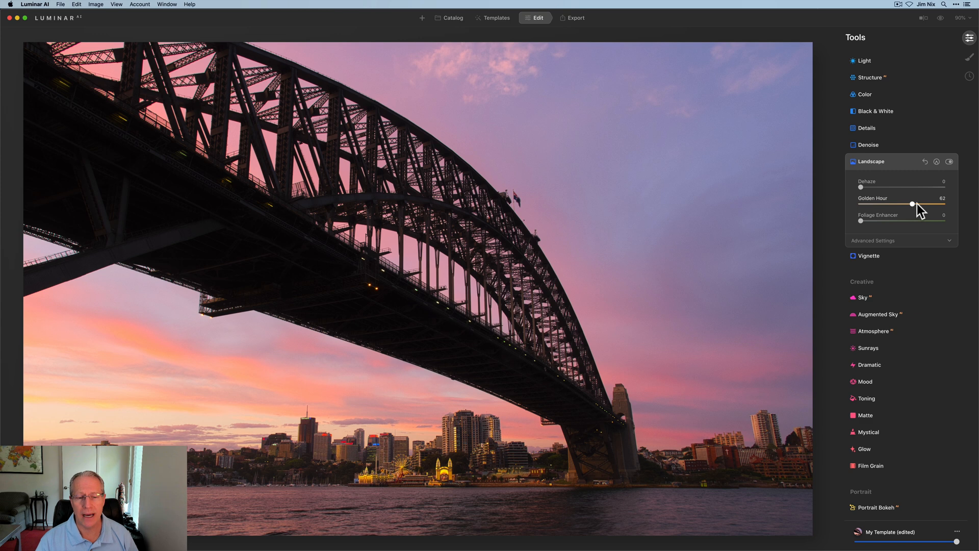
{"action": "left_click_drag", "start_coordinate": [912, 204], "coordinate": [891, 204]}
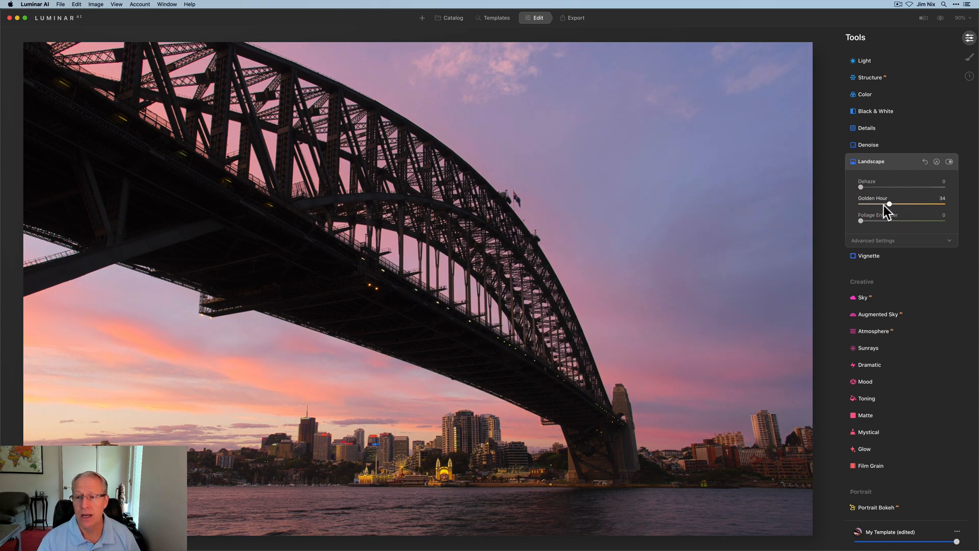
{"action": "left_click_drag", "start_coordinate": [889, 205], "coordinate": [895, 205]}
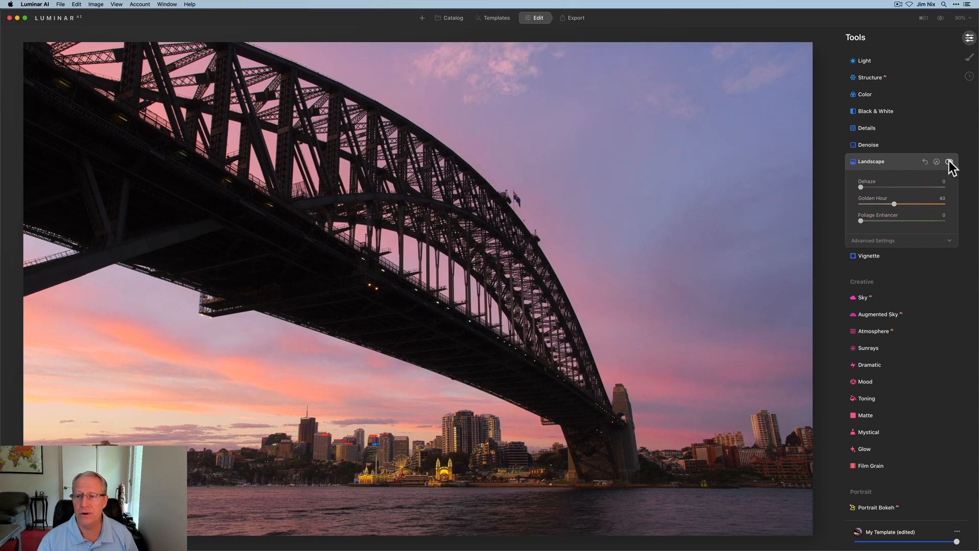
Step: Toggle the Landscape tool off and back on to compare the warmth
{"action": "left_click", "coordinate": [949, 161]}
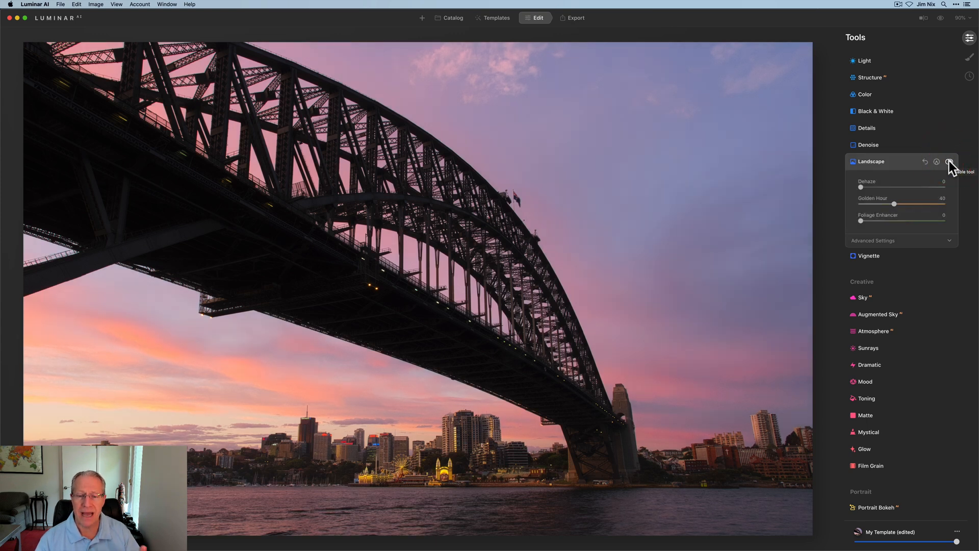
{"action": "left_click", "coordinate": [949, 162]}
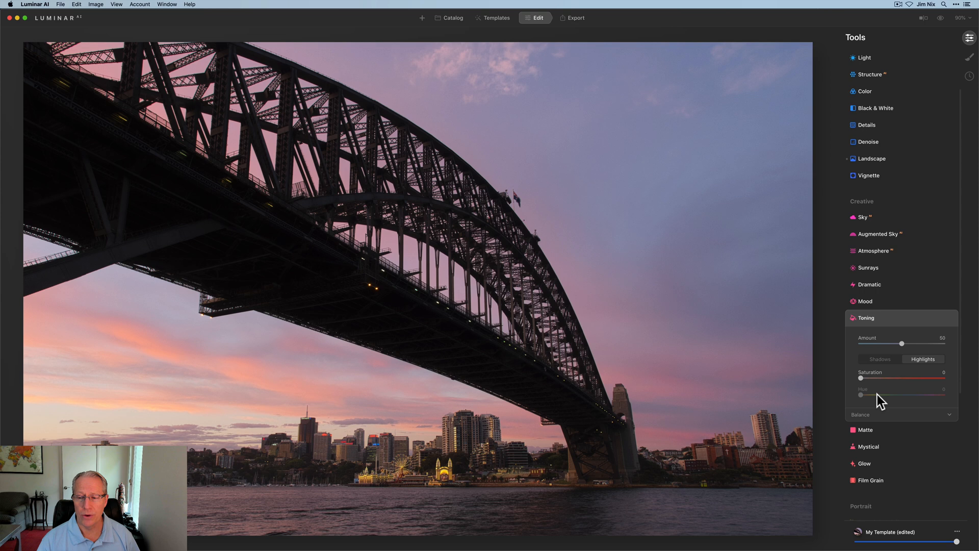
{"action": "mouse_move", "coordinate": [959, 347]}
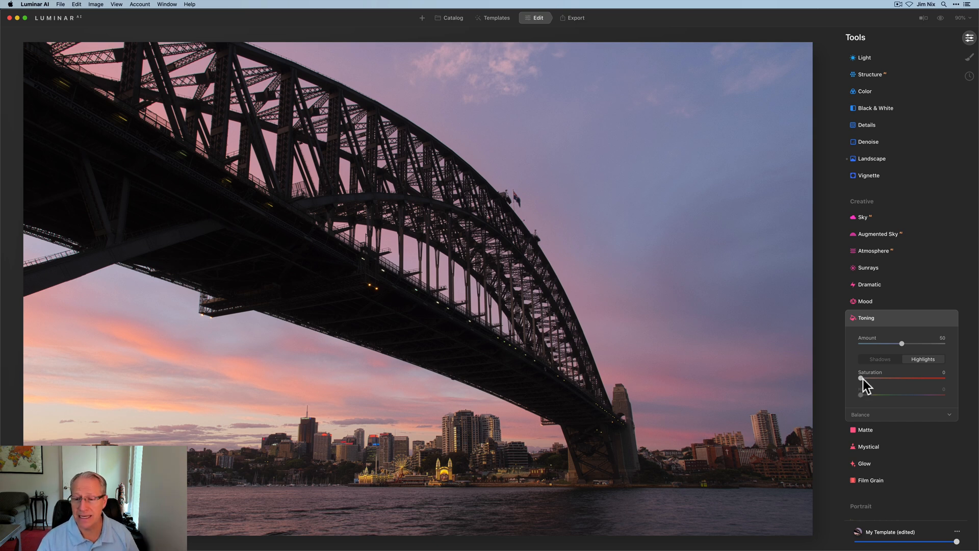
Step: Set Toning highlights saturation to about 45 with hue returned to red at 0
{"action": "left_click_drag", "start_coordinate": [861, 379], "coordinate": [870, 379]}
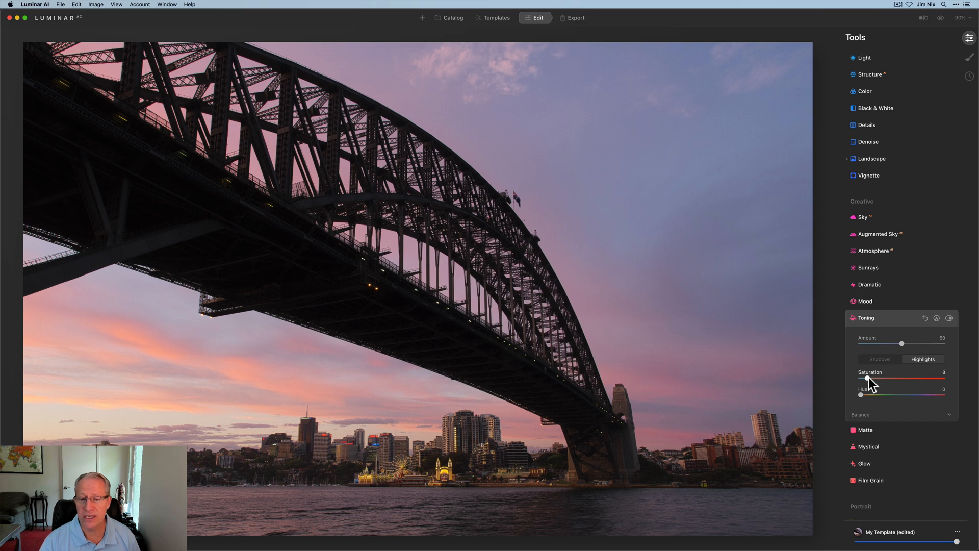
{"action": "left_click_drag", "start_coordinate": [869, 379], "coordinate": [884, 380]}
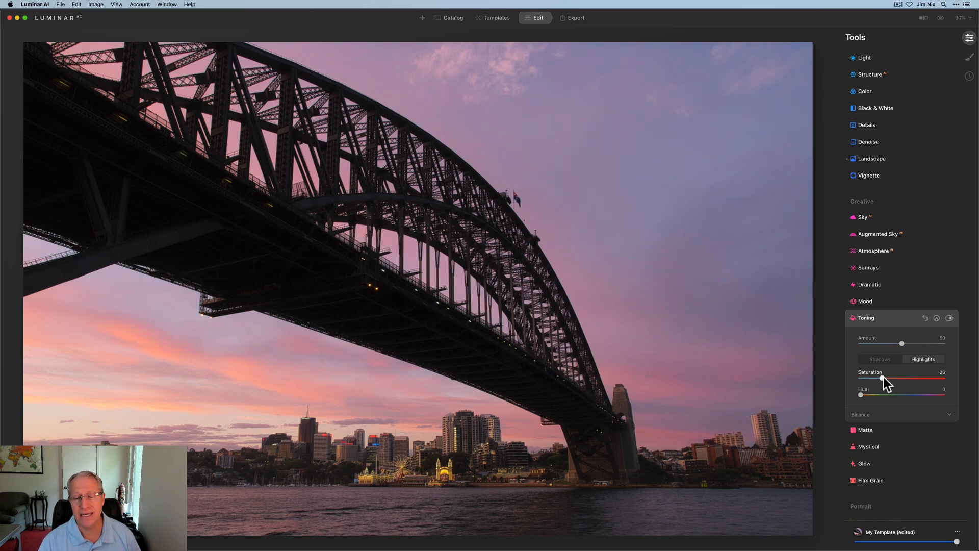
{"action": "left_click_drag", "start_coordinate": [861, 395], "coordinate": [869, 395]}
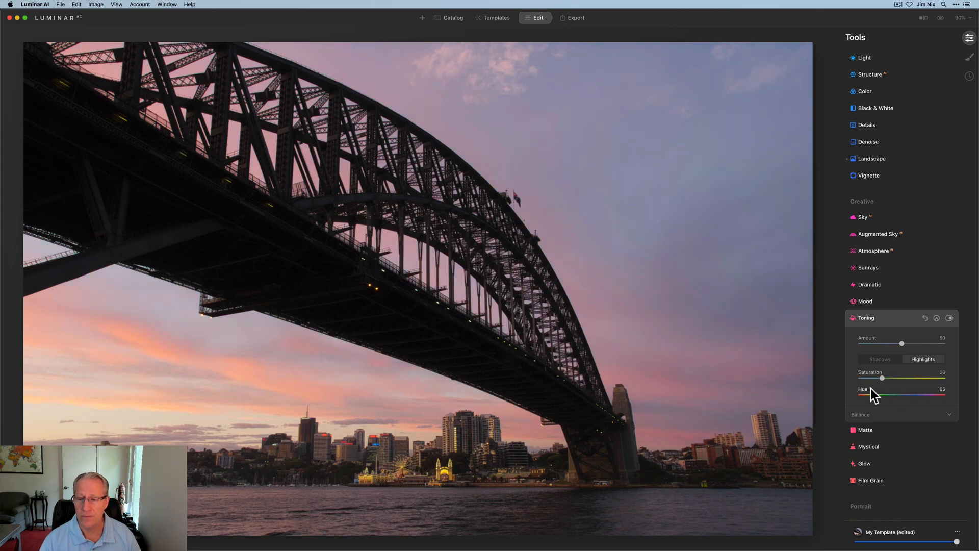
{"action": "left_click_drag", "start_coordinate": [933, 397], "coordinate": [859, 397]}
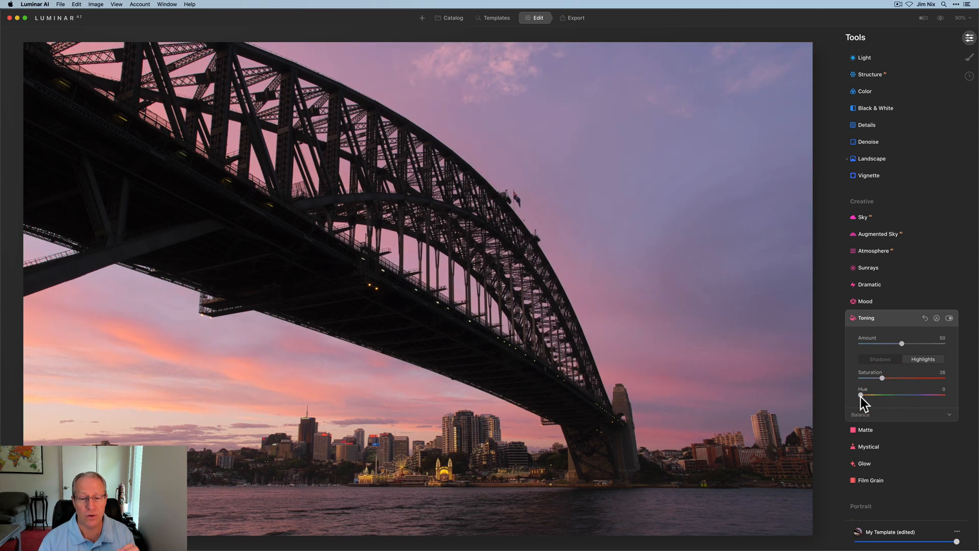
{"action": "mouse_move", "coordinate": [888, 394]}
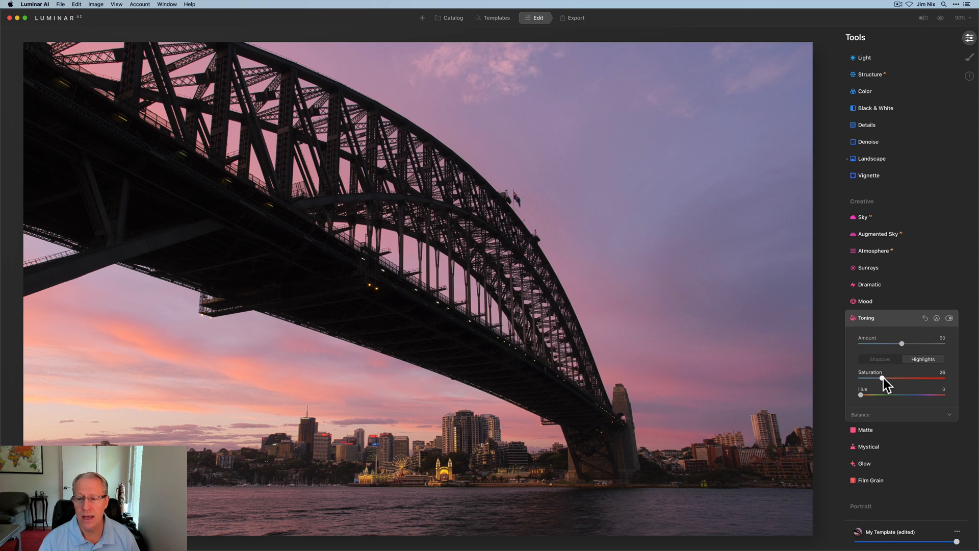
{"action": "left_click_drag", "start_coordinate": [882, 380], "coordinate": [903, 380]}
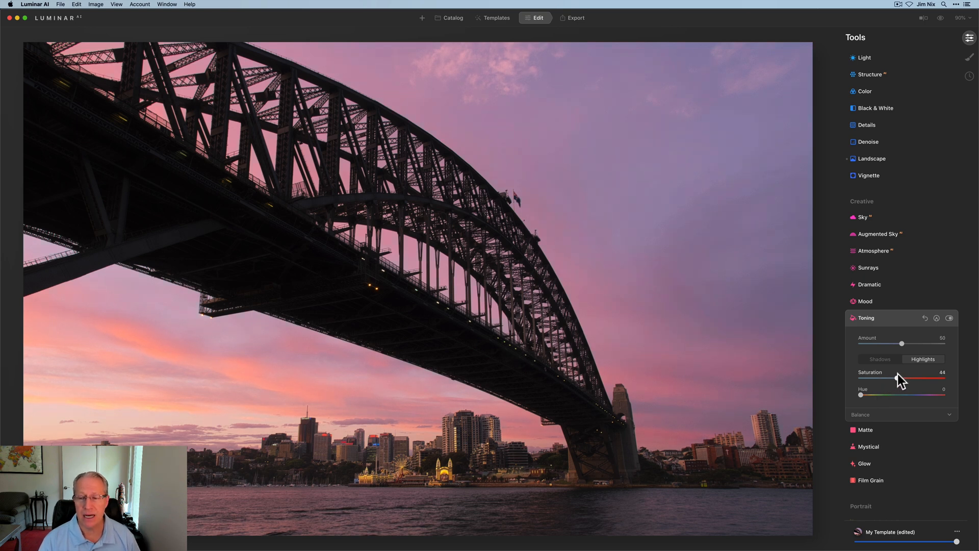
{"action": "left_click_drag", "start_coordinate": [900, 380], "coordinate": [902, 380]}
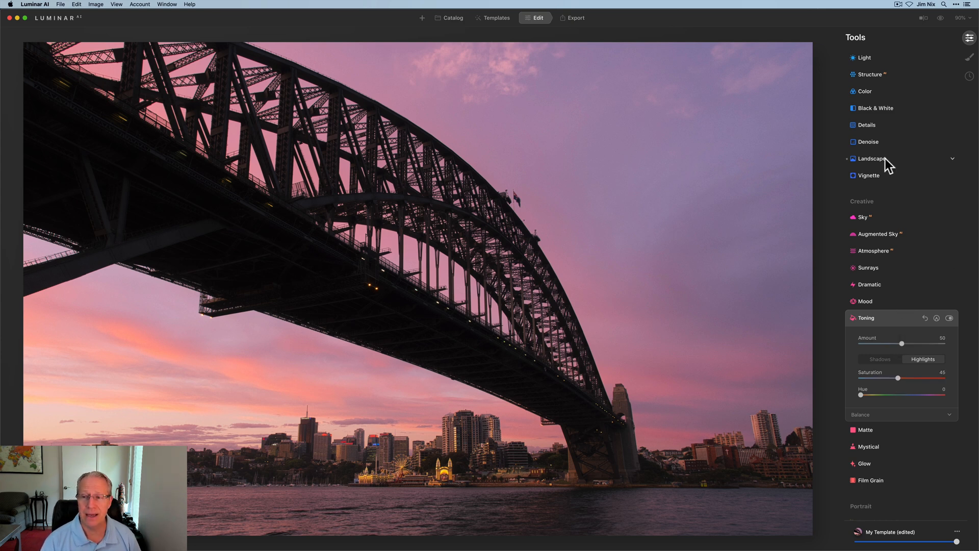
Step: Ease Landscape Golden Hour down to about 27 for subtler warmth
{"action": "left_click", "coordinate": [872, 158]}
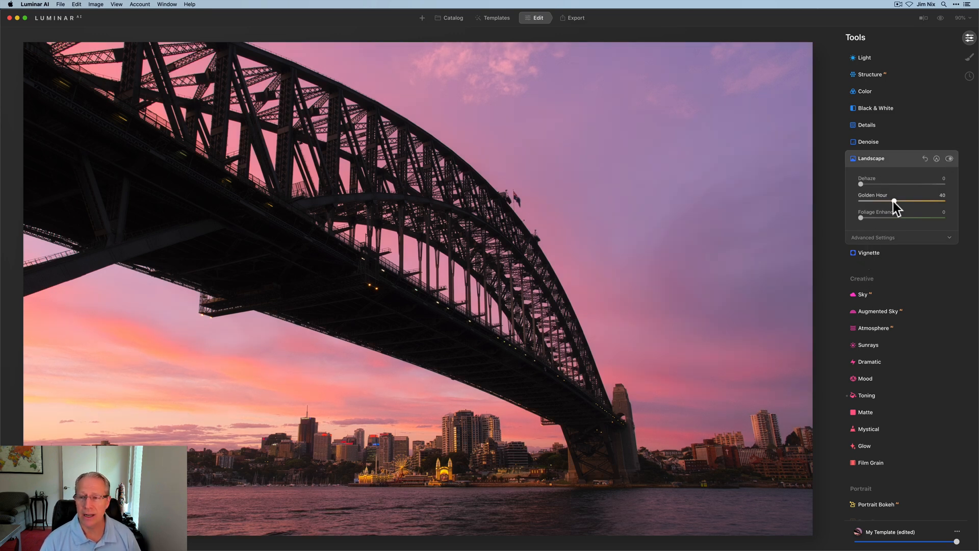
{"action": "left_click_drag", "start_coordinate": [894, 202], "coordinate": [883, 202]}
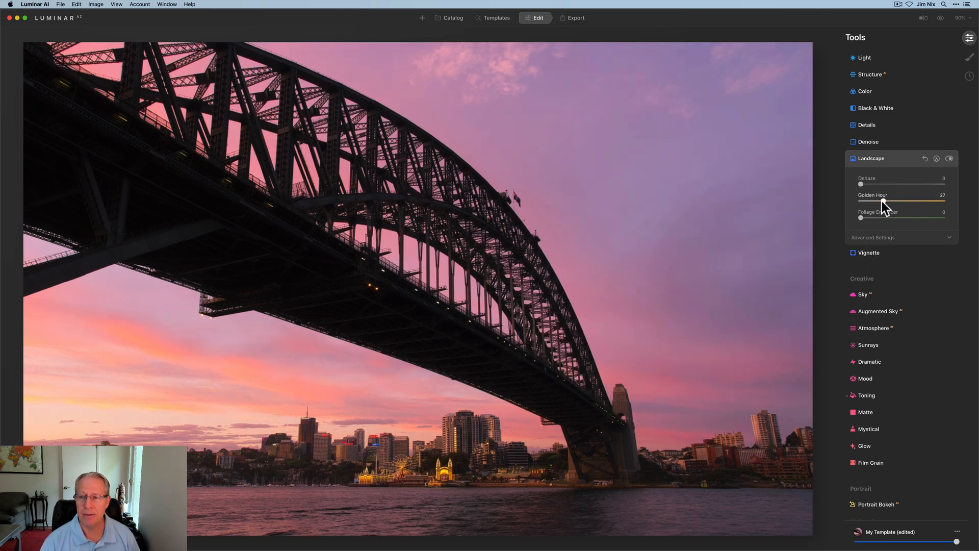
{"action": "left_click_drag", "start_coordinate": [899, 203], "coordinate": [896, 203]}
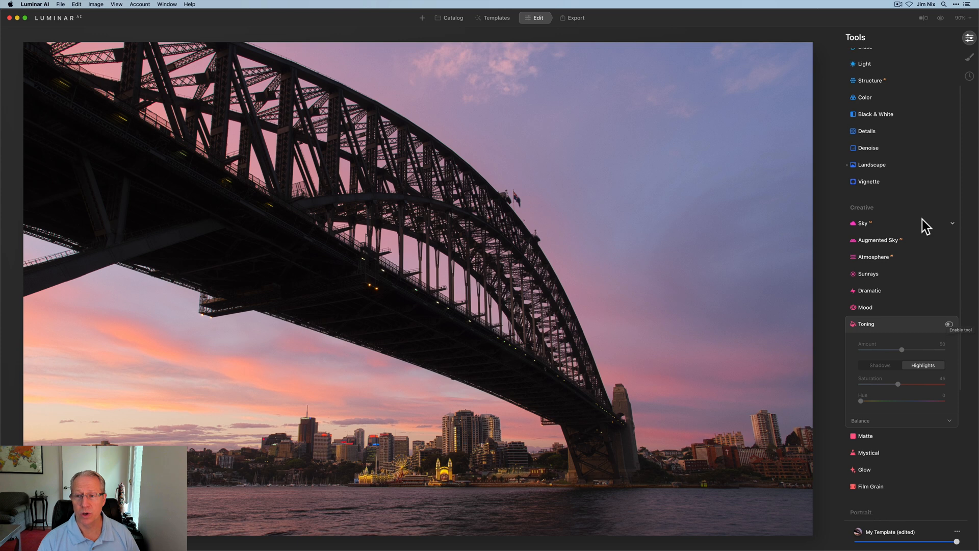
Step: Switch the Landscape Golden Hour effect back on alongside the red toning
{"action": "left_click", "coordinate": [868, 166]}
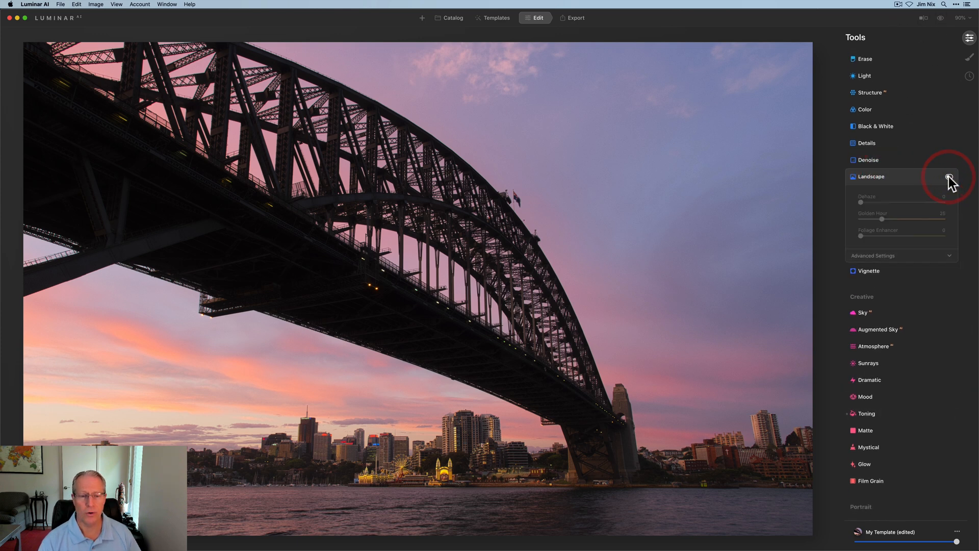
{"action": "left_click", "coordinate": [949, 176]}
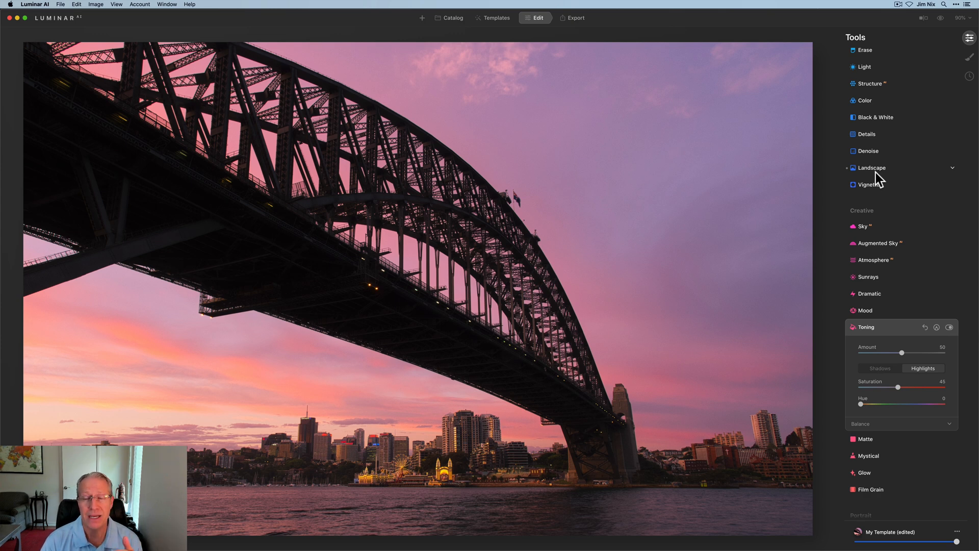
{"action": "mouse_move", "coordinate": [880, 326]}
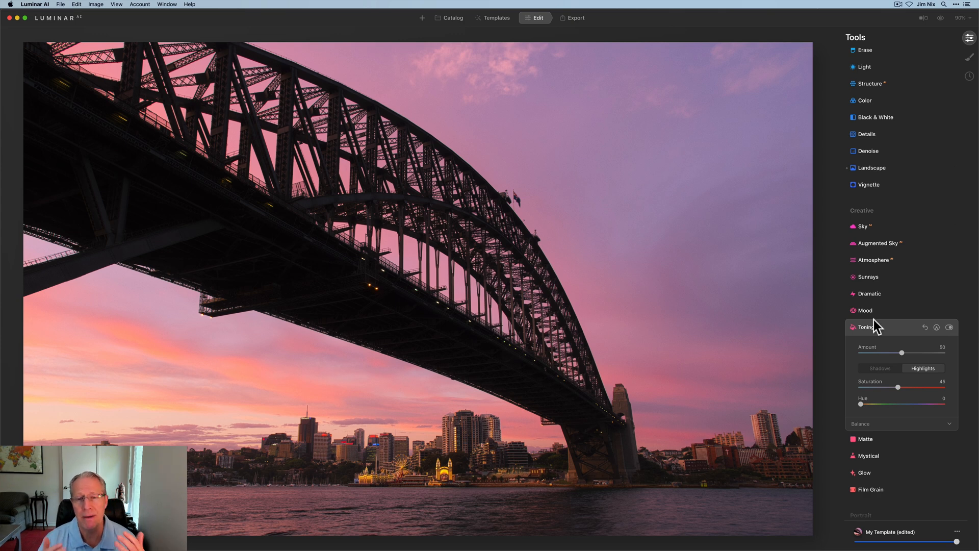